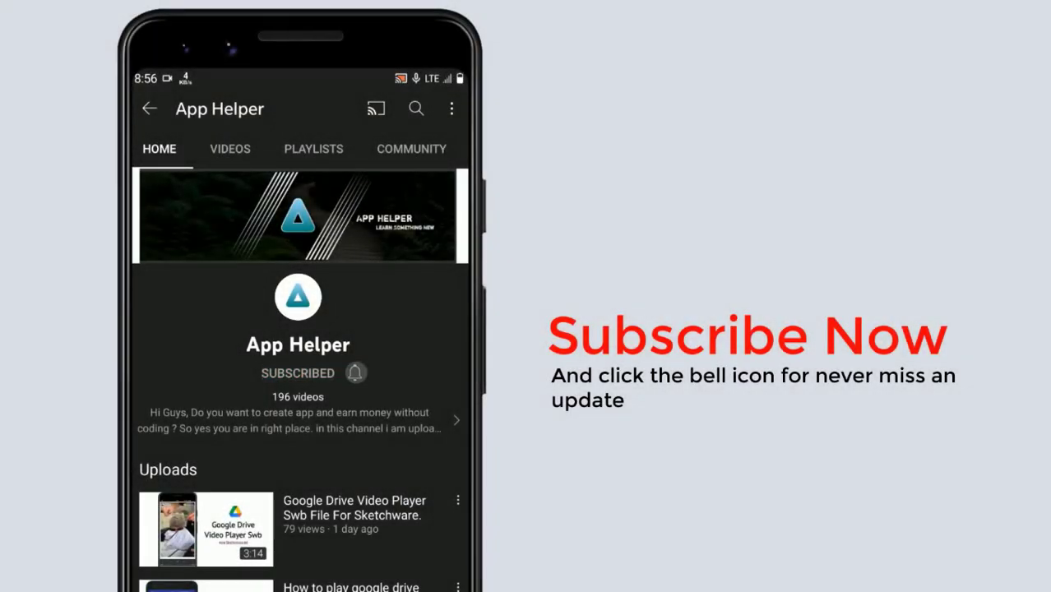
Dismiss the promo and put the Payments Info payment details into edit mode
{"action": "left_click", "coordinate": [355, 373]}
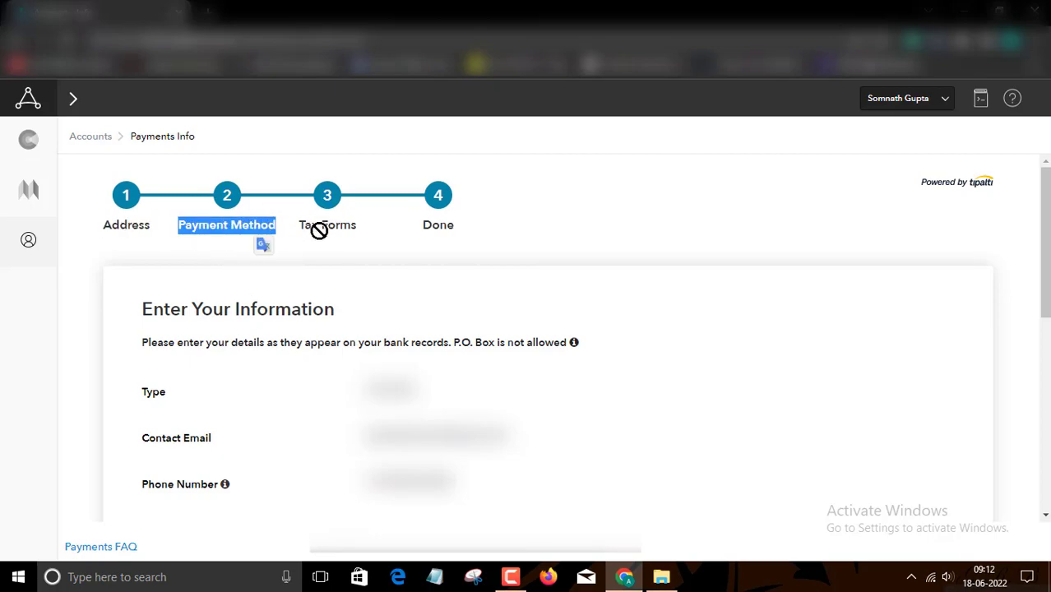
{"action": "scroll", "scroll_direction": "down", "scroll_amount": 3}
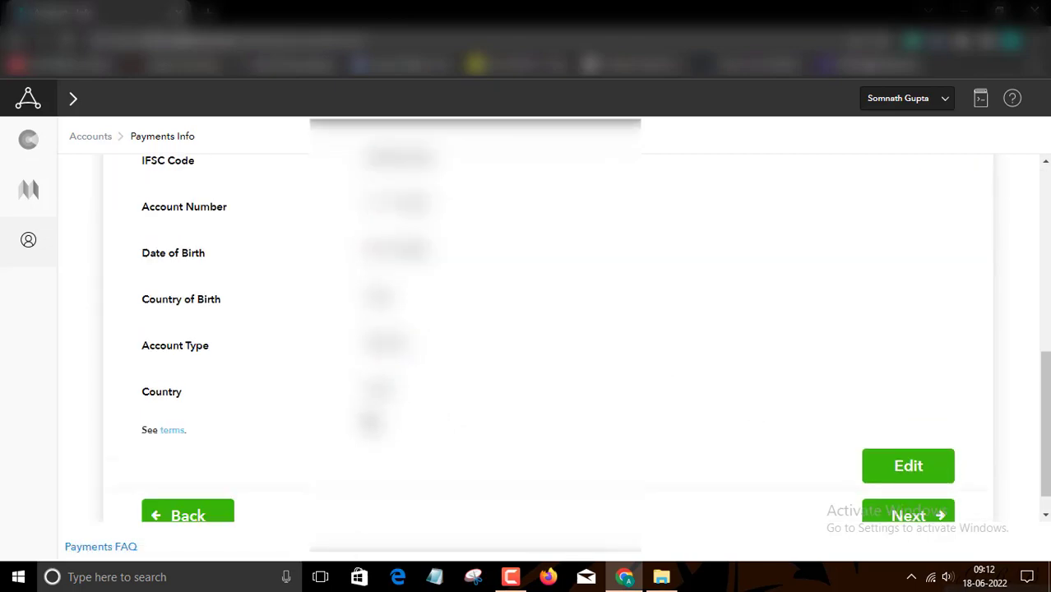
{"action": "left_click", "coordinate": [908, 465]}
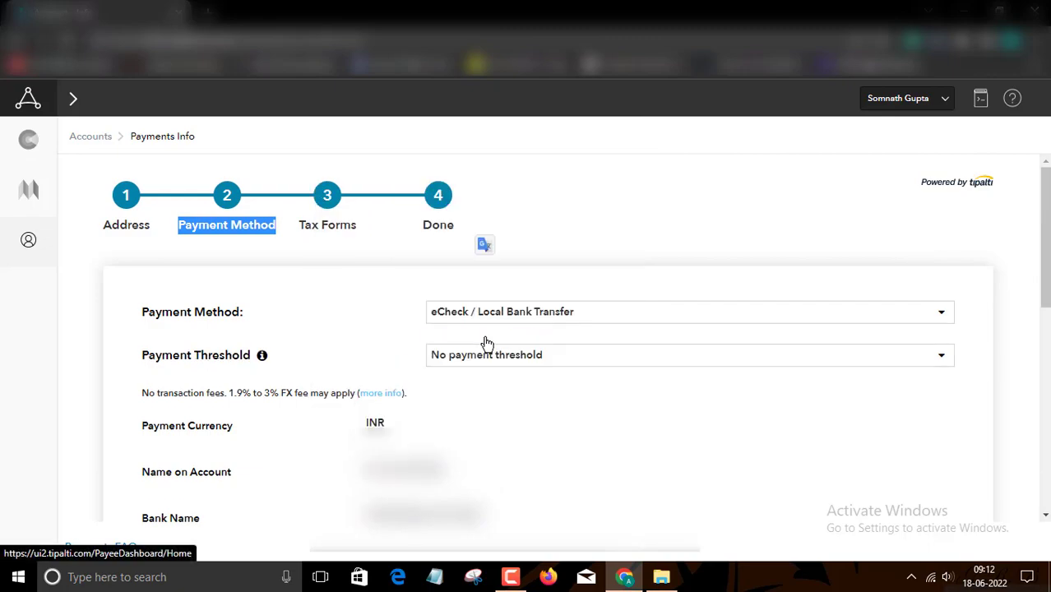
Choose 'No payment threshold' from the Payment Threshold dropdown
{"action": "left_click", "coordinate": [688, 355]}
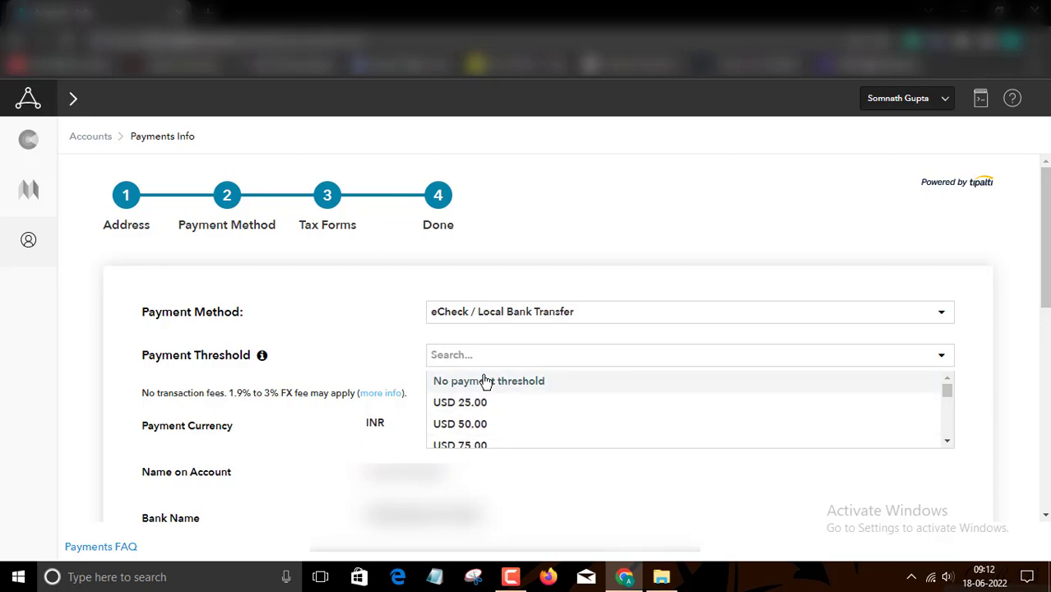
{"action": "mouse_move", "coordinate": [464, 369]}
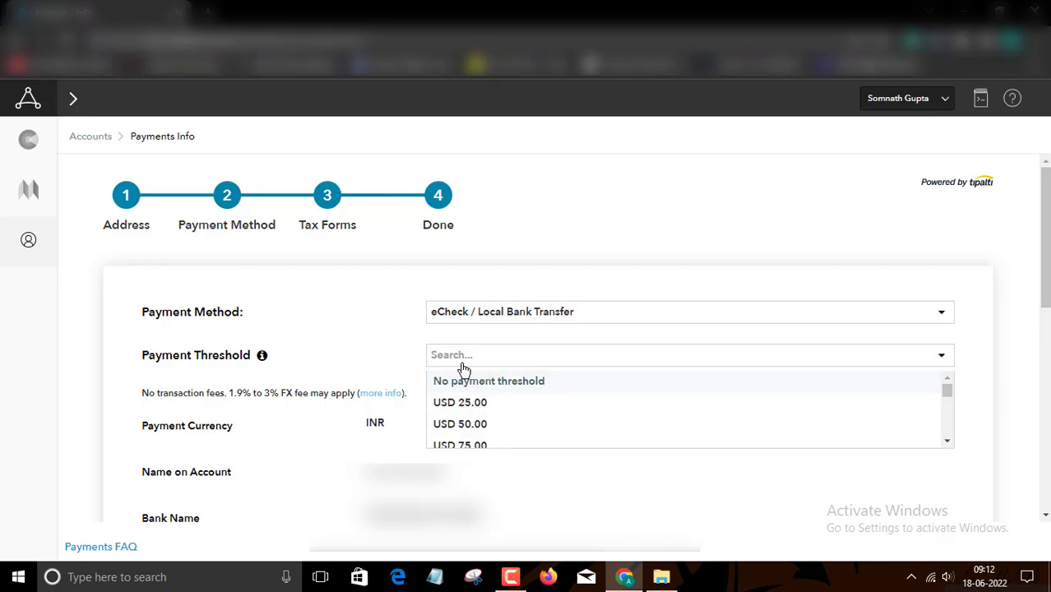
{"action": "mouse_move", "coordinate": [500, 415]}
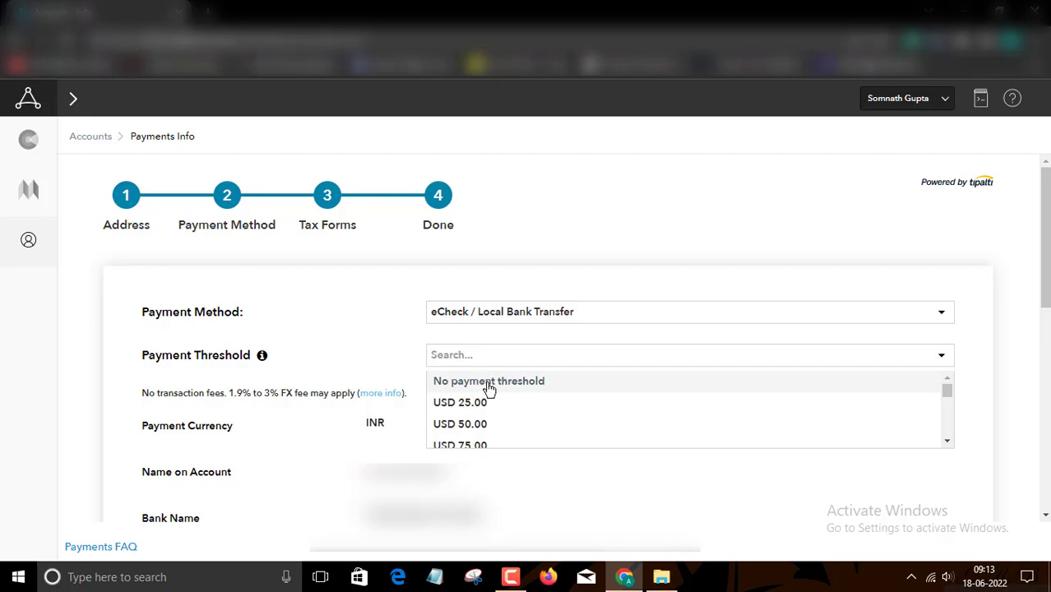
{"action": "left_click", "coordinate": [488, 381]}
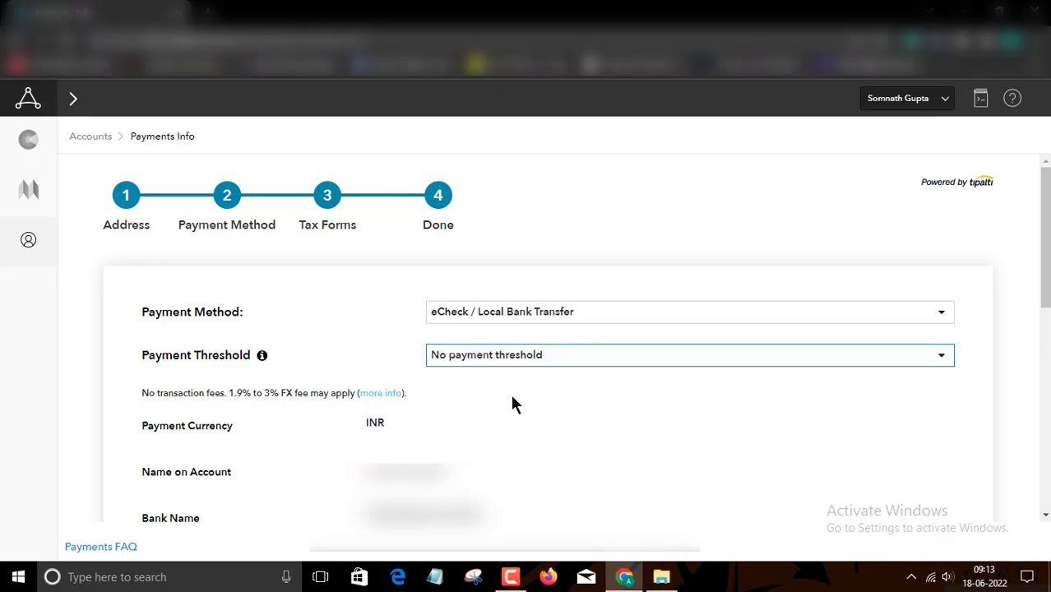